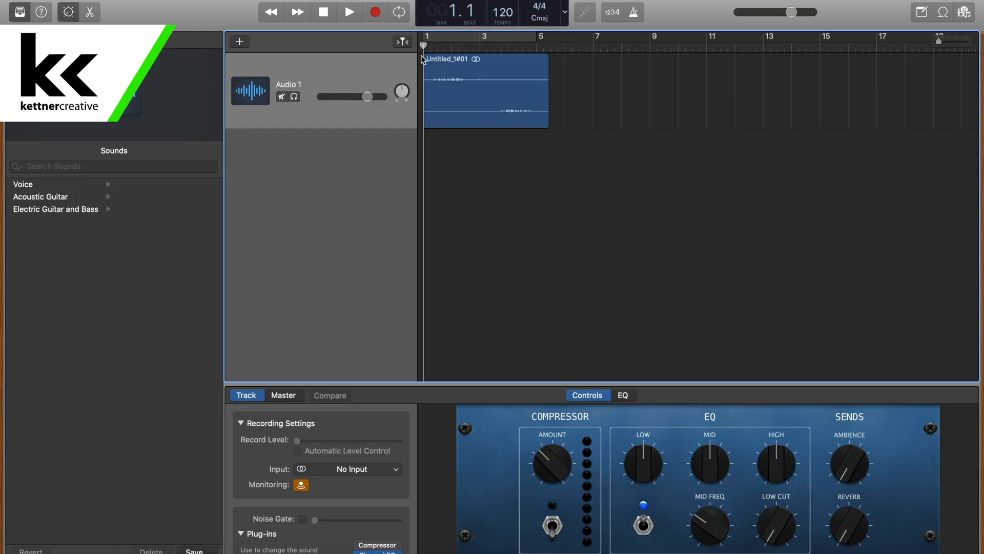
# Select the recorded region on Audio 1 and audition it, returning to the start
pyautogui.click(481, 97)
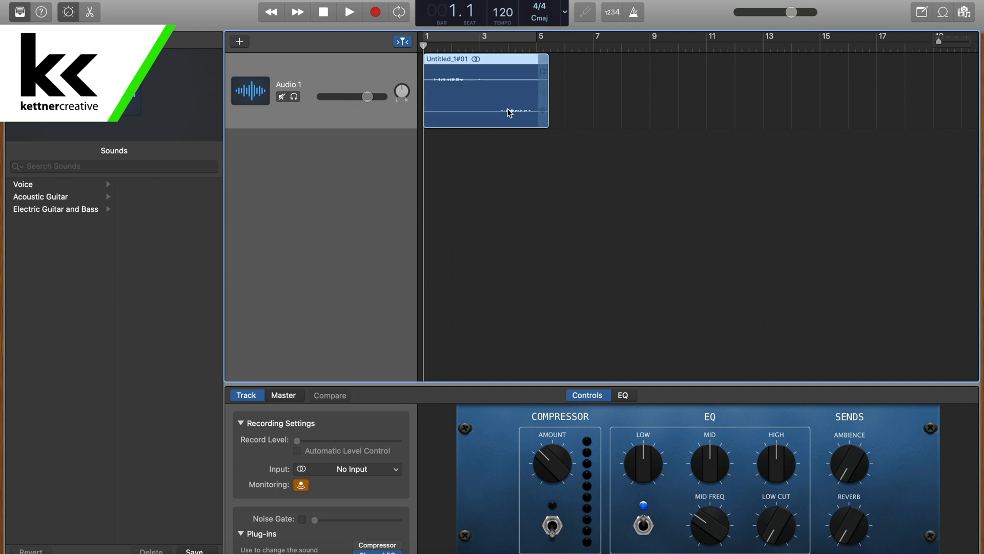
pyautogui.click(349, 12)
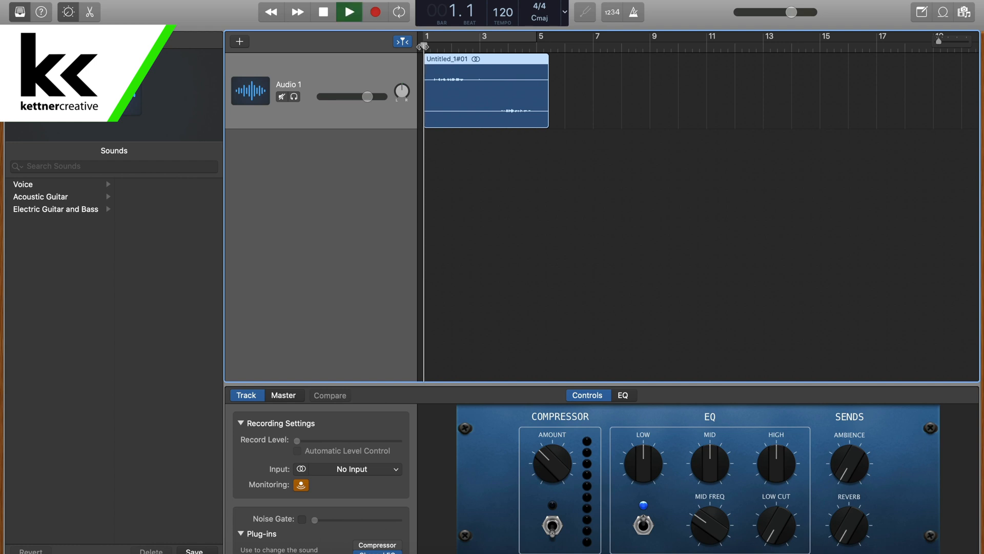
pyautogui.click(349, 11)
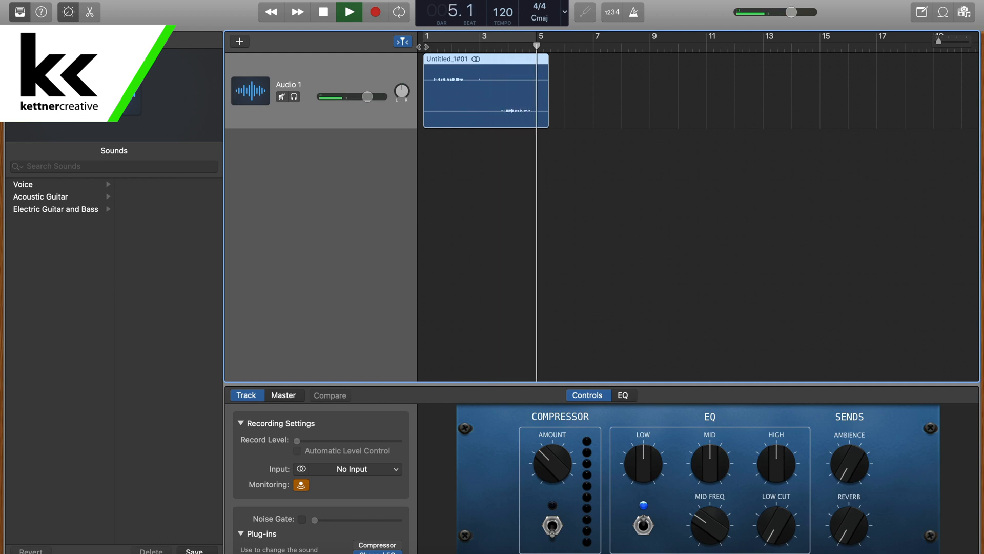
pyautogui.click(322, 11)
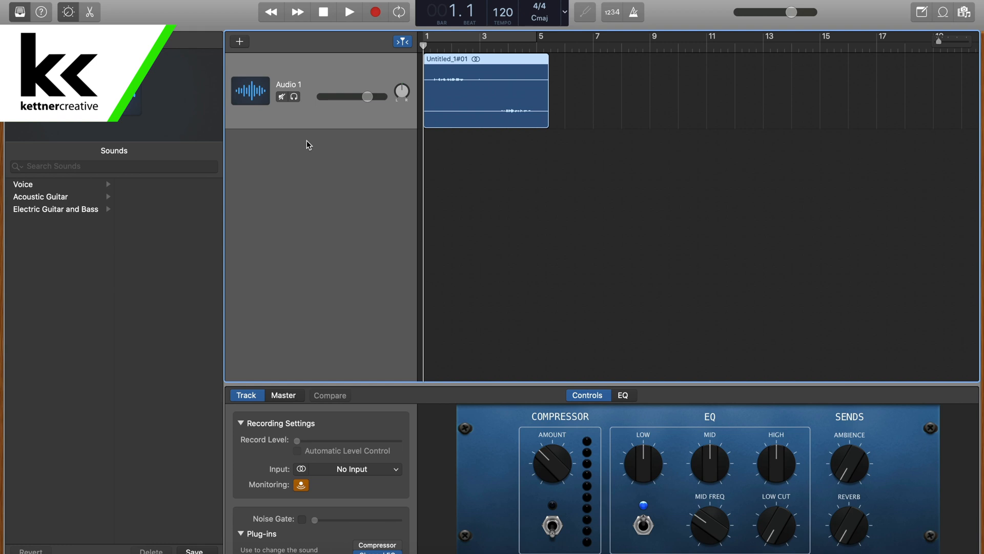
# Duplicate Audio 1 into four tracks, copy the region onto each, and pan Audio 2 right to +63
pyautogui.click(239, 41)
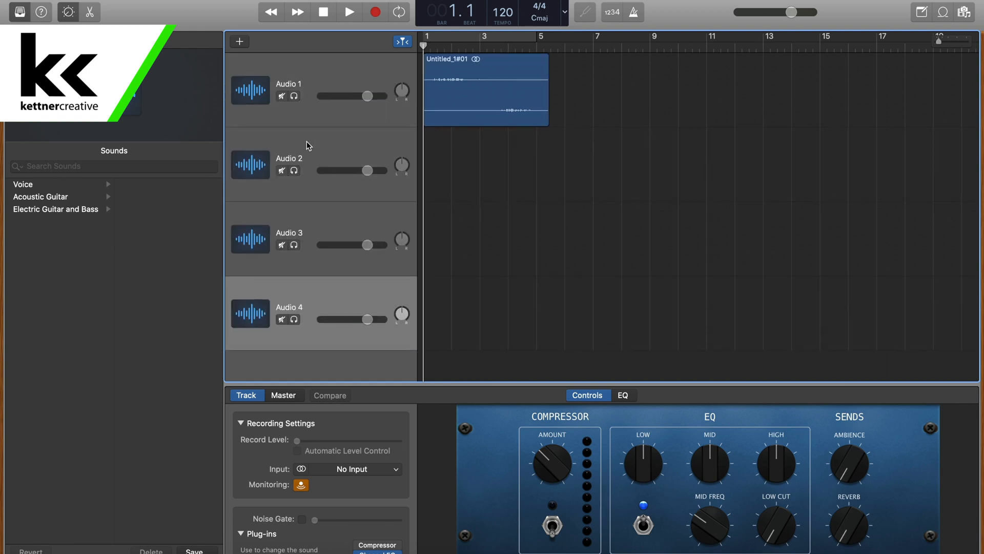
pyautogui.moveTo(481, 137)
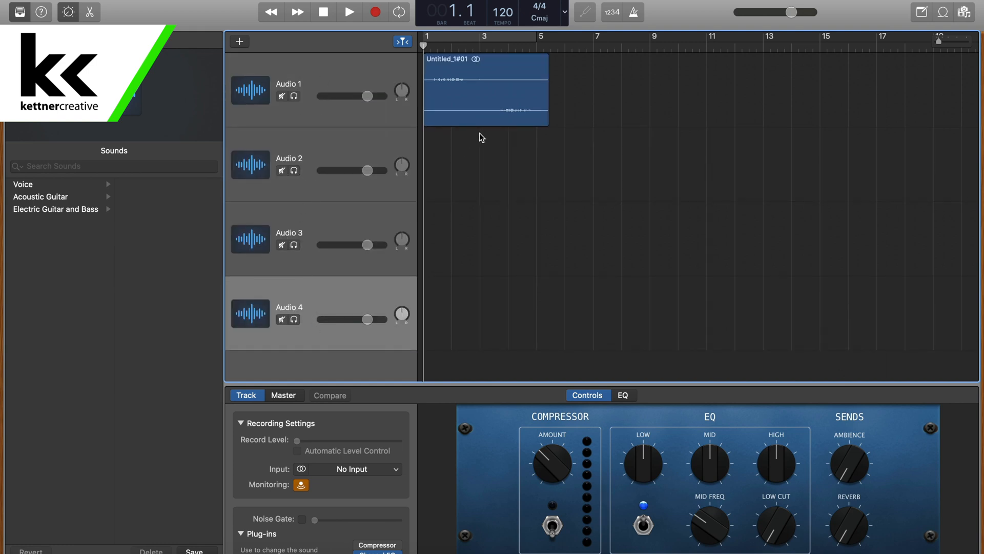
pyautogui.click(485, 89)
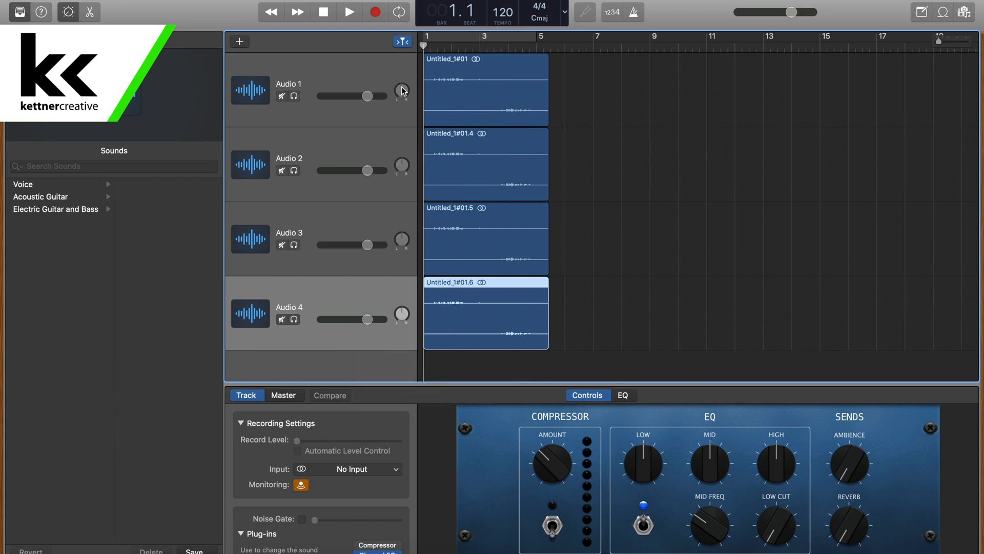
pyautogui.moveTo(401, 91); pyautogui.dragTo(401, 107)
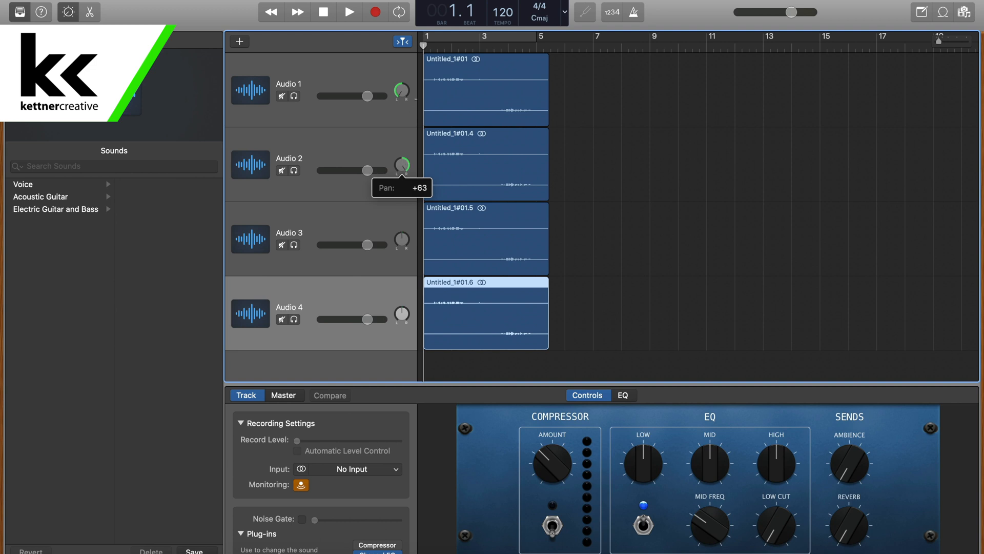
pyautogui.moveTo(402, 239)
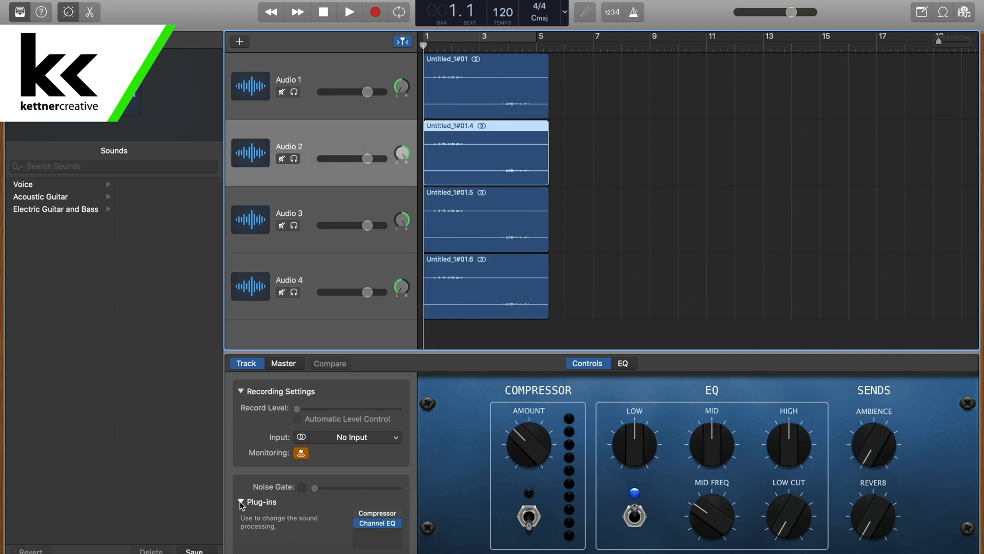
# Add a Gain plug-in to Audio 2 with the Swap Stereo Channels preset
pyautogui.click(240, 502)
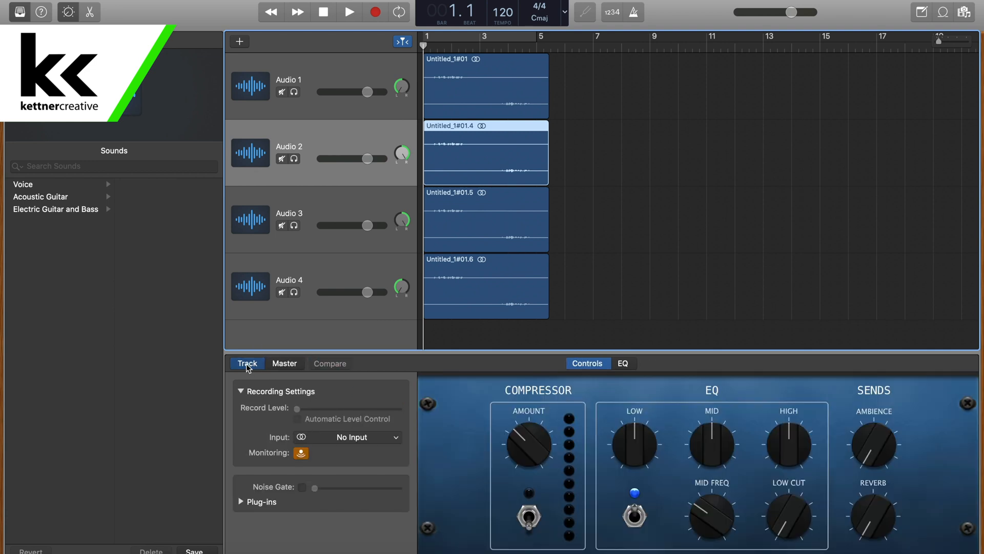
pyautogui.click(240, 501)
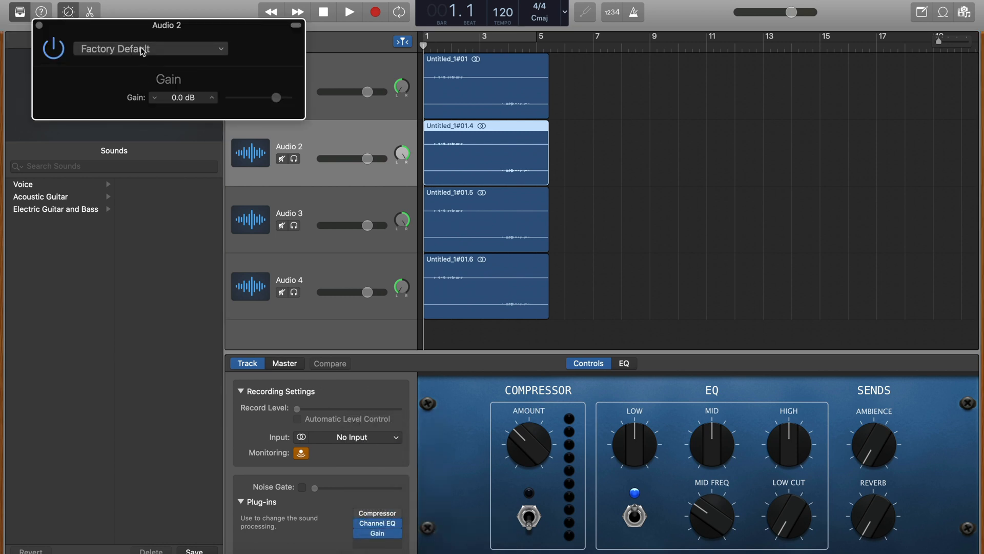
pyautogui.click(150, 48)
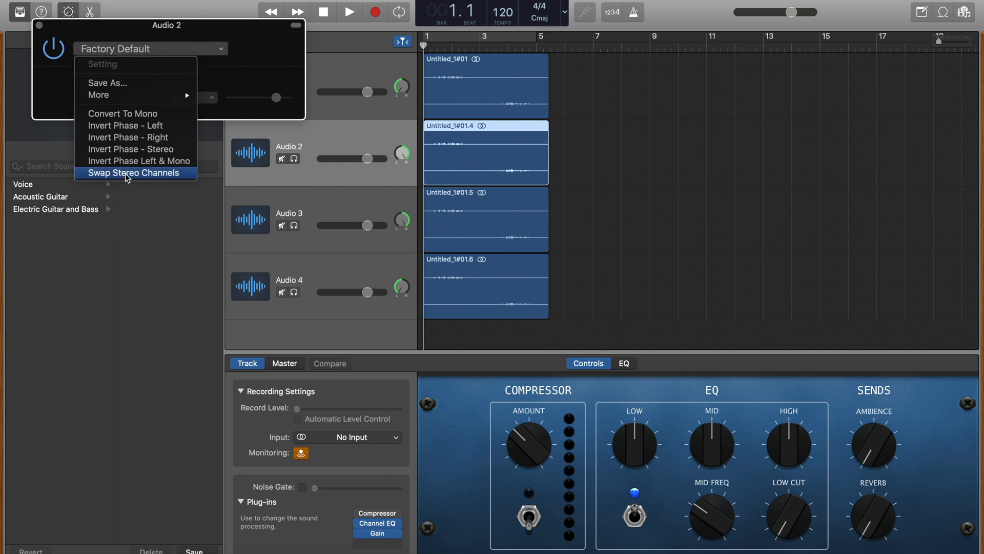
pyautogui.click(133, 173)
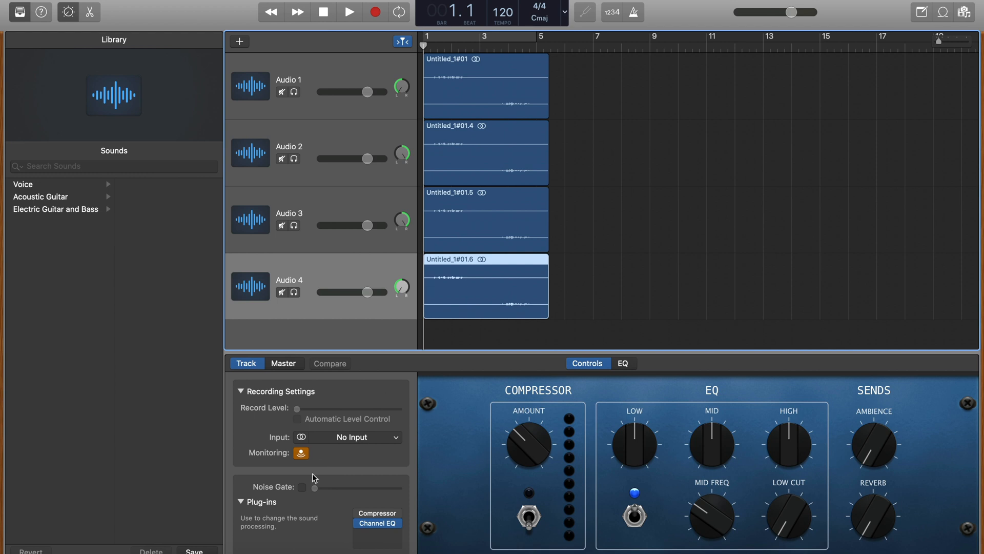
# Add a Gain plug-in to Audio 4 from Recent and set it to Swap Stereo Channels
pyautogui.click(377, 523)
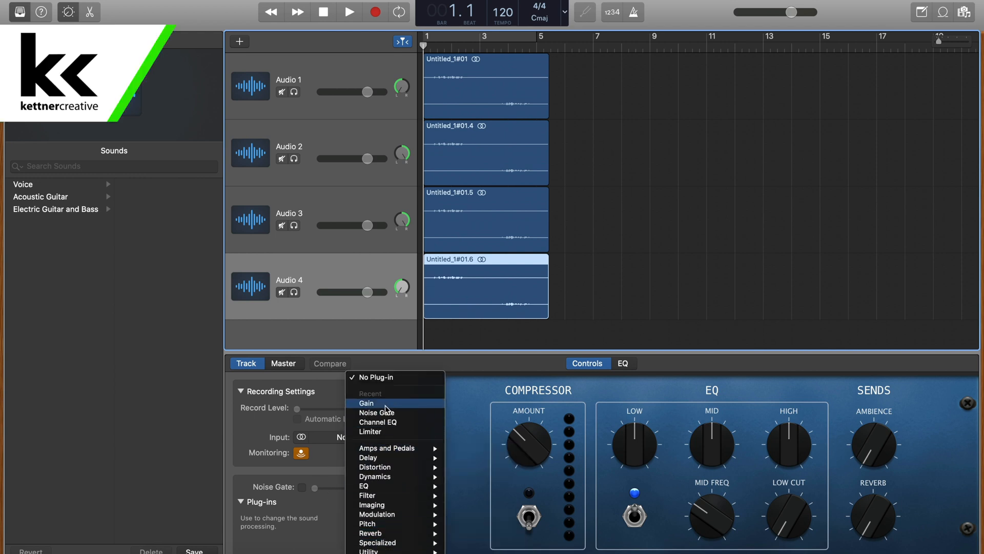
pyautogui.click(366, 403)
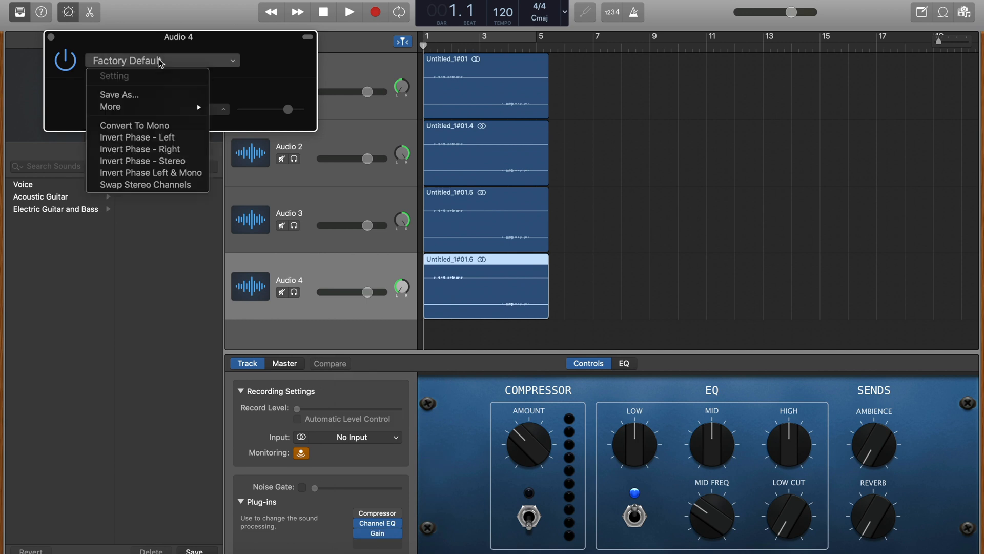
pyautogui.click(146, 183)
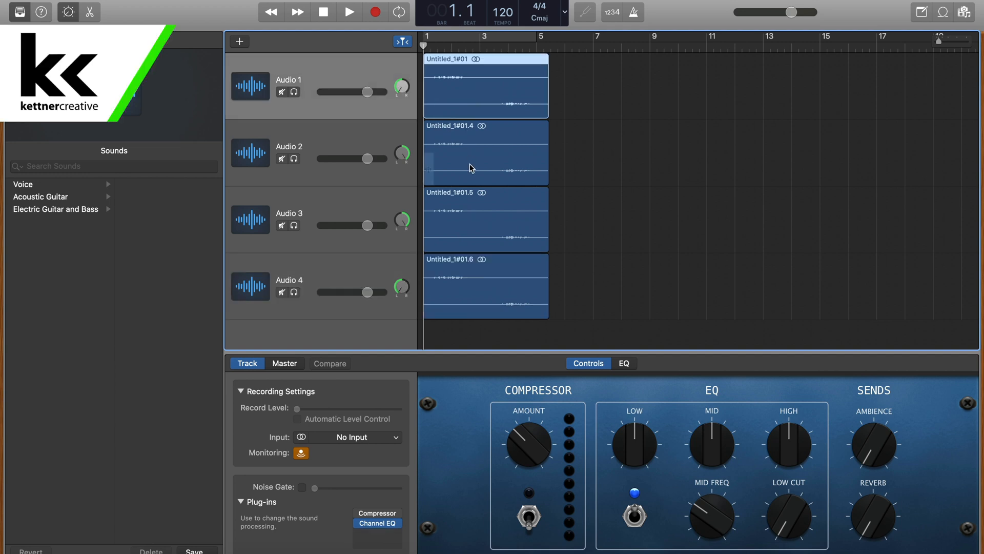
pyautogui.click(486, 151)
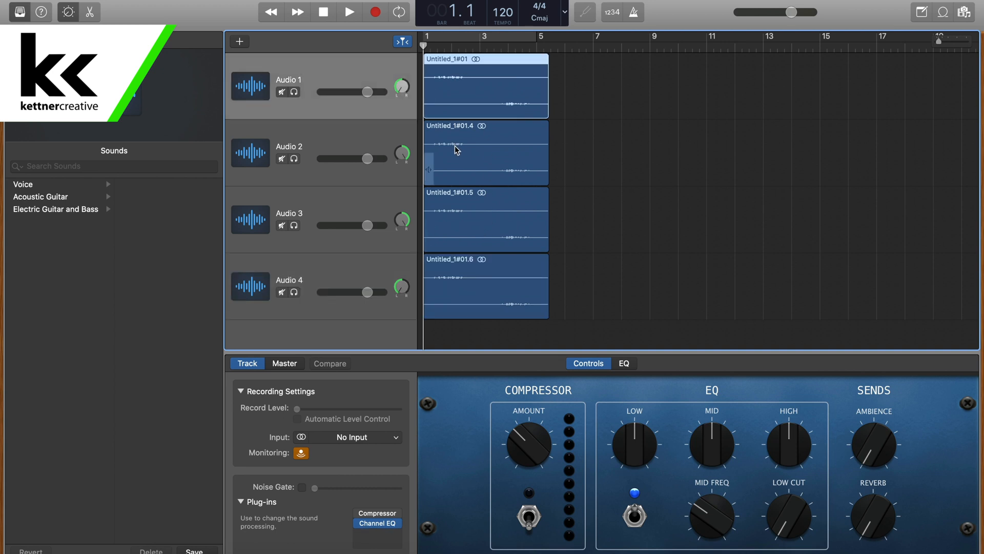
pyautogui.click(348, 12)
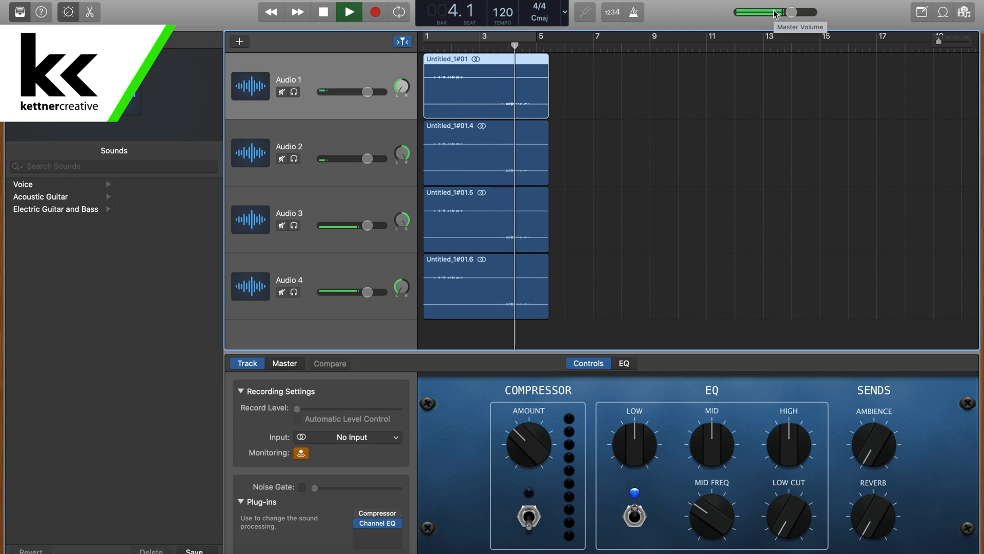
pyautogui.click(322, 11)
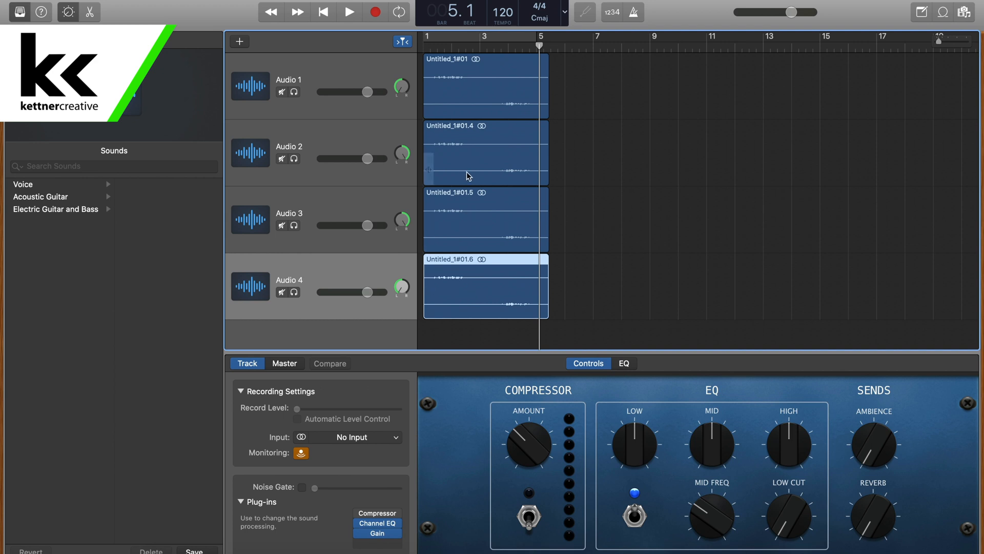
# Mute Audio 3 so only the left-mic tracks remain audible
pyautogui.click(282, 292)
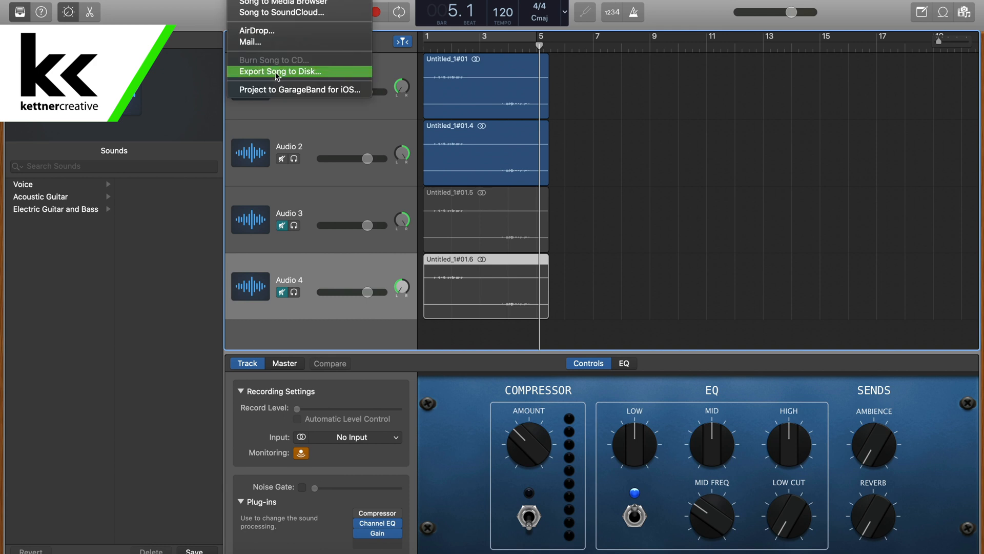
pyautogui.moveTo(465, 141)
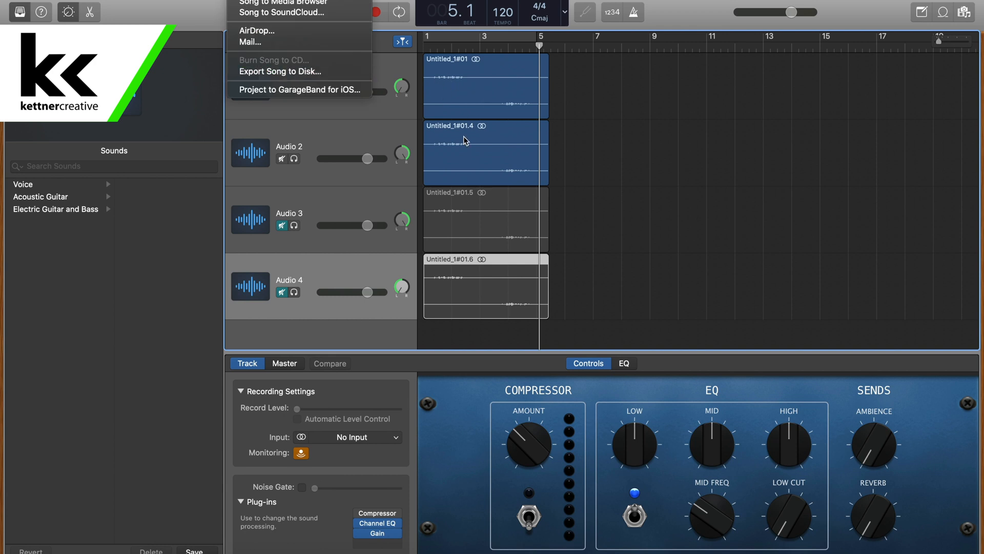